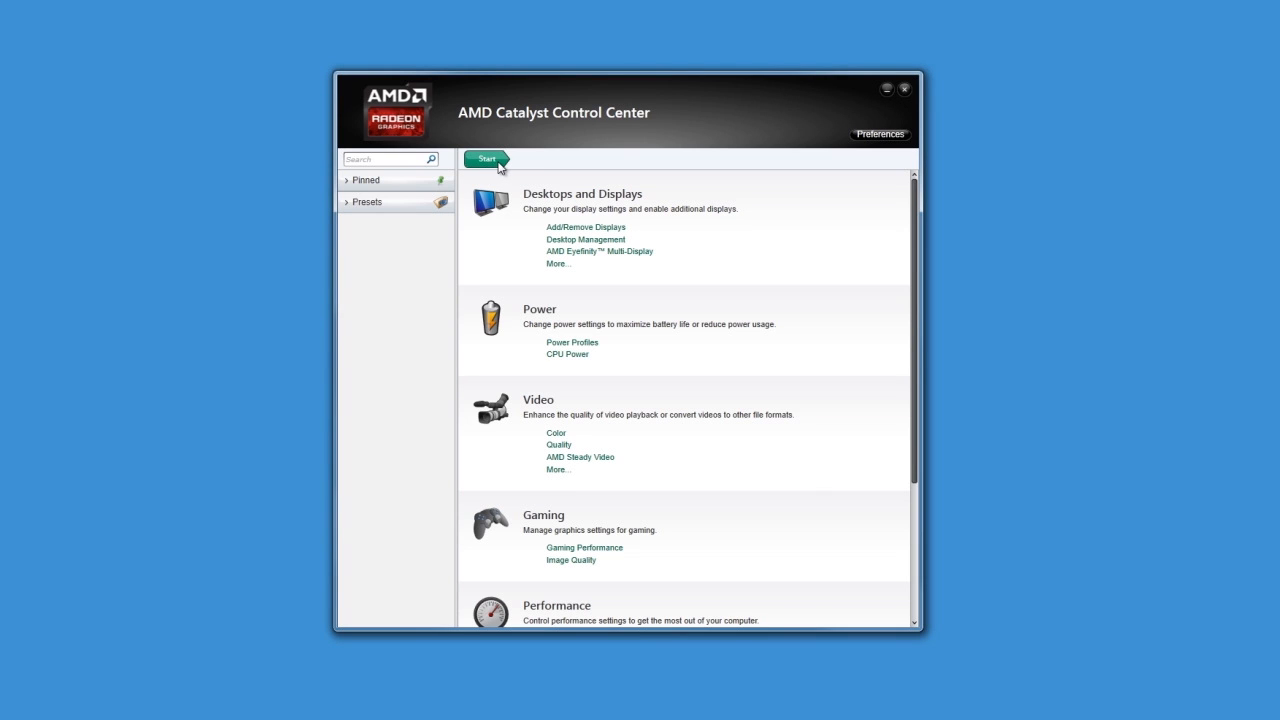
# Go to the Desktop Management page from Desktops and Displays on the Start page
pyautogui.click(588, 240)
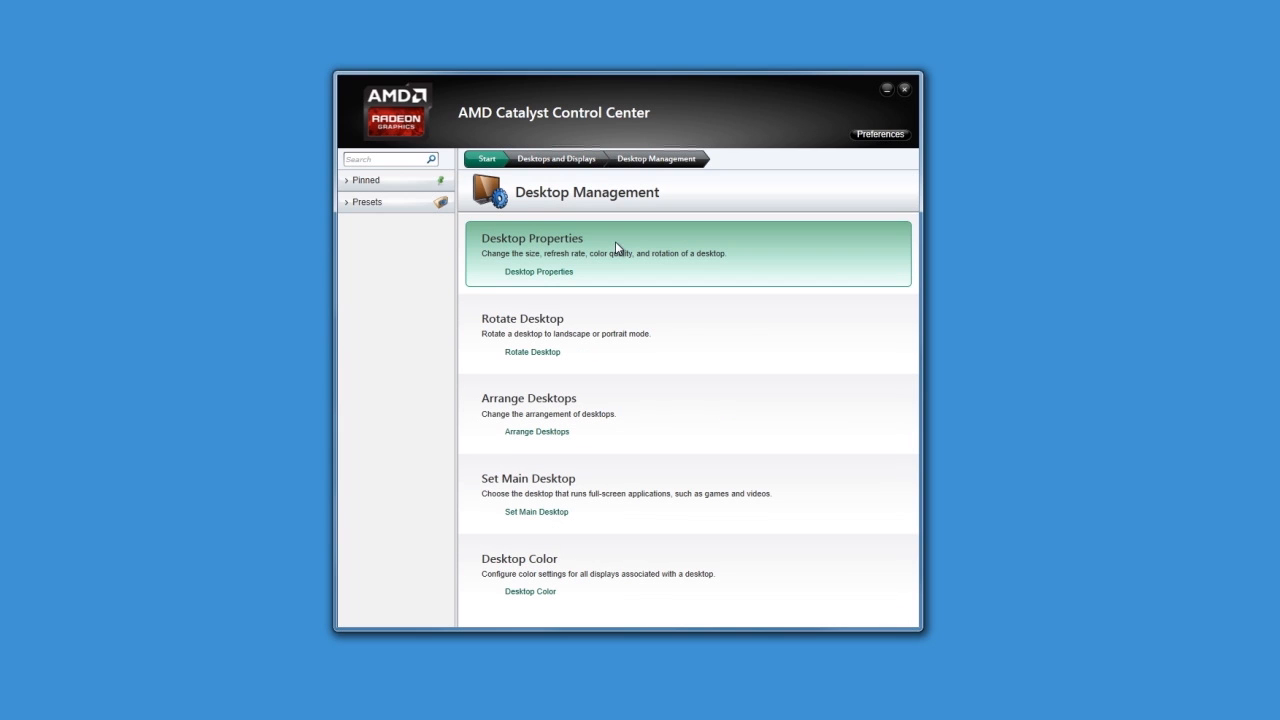
pyautogui.moveTo(568, 440)
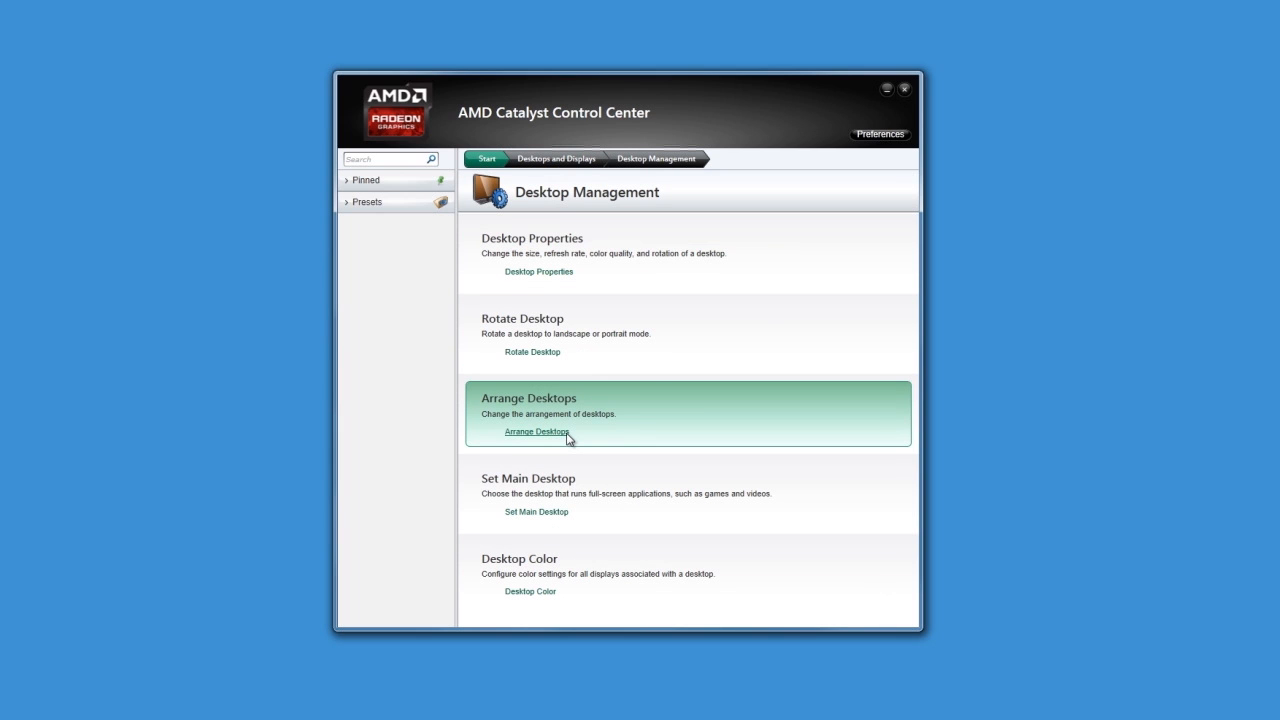
# Go to Arrange Desktops, showing extended desktops ordered 2, 1, 3 with 1 as main
pyautogui.click(536, 432)
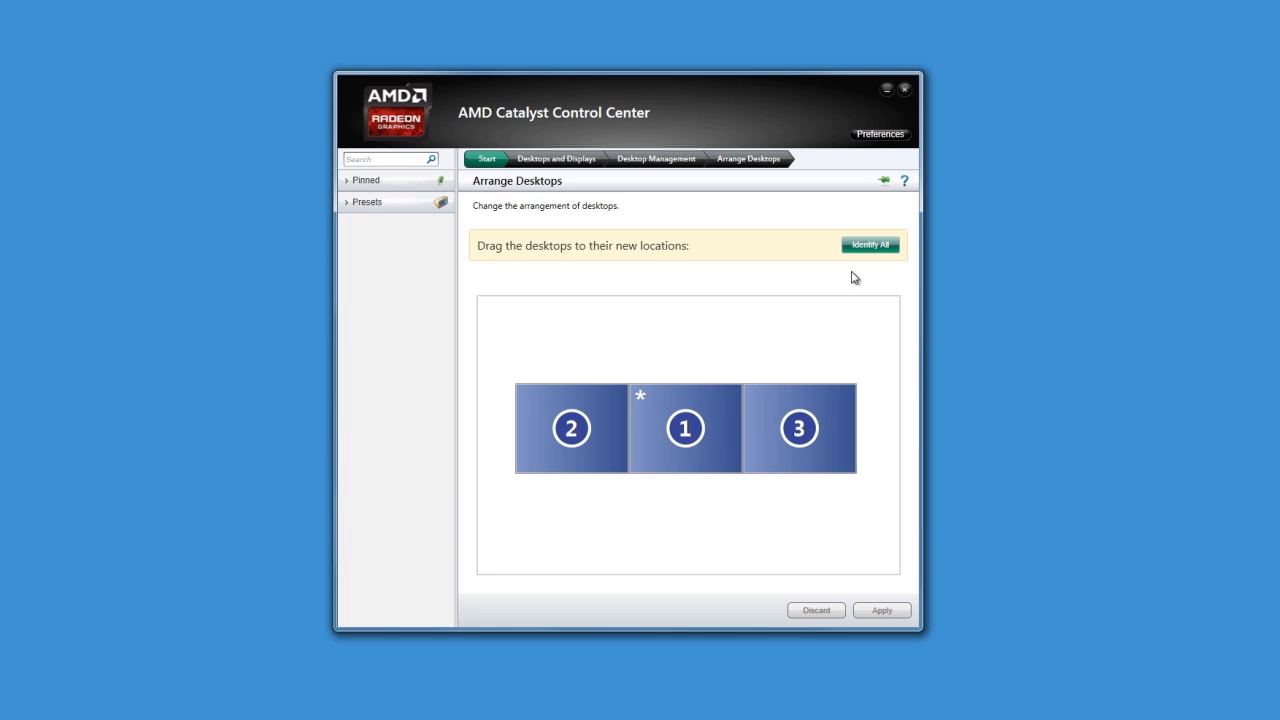
pyautogui.moveTo(868, 268)
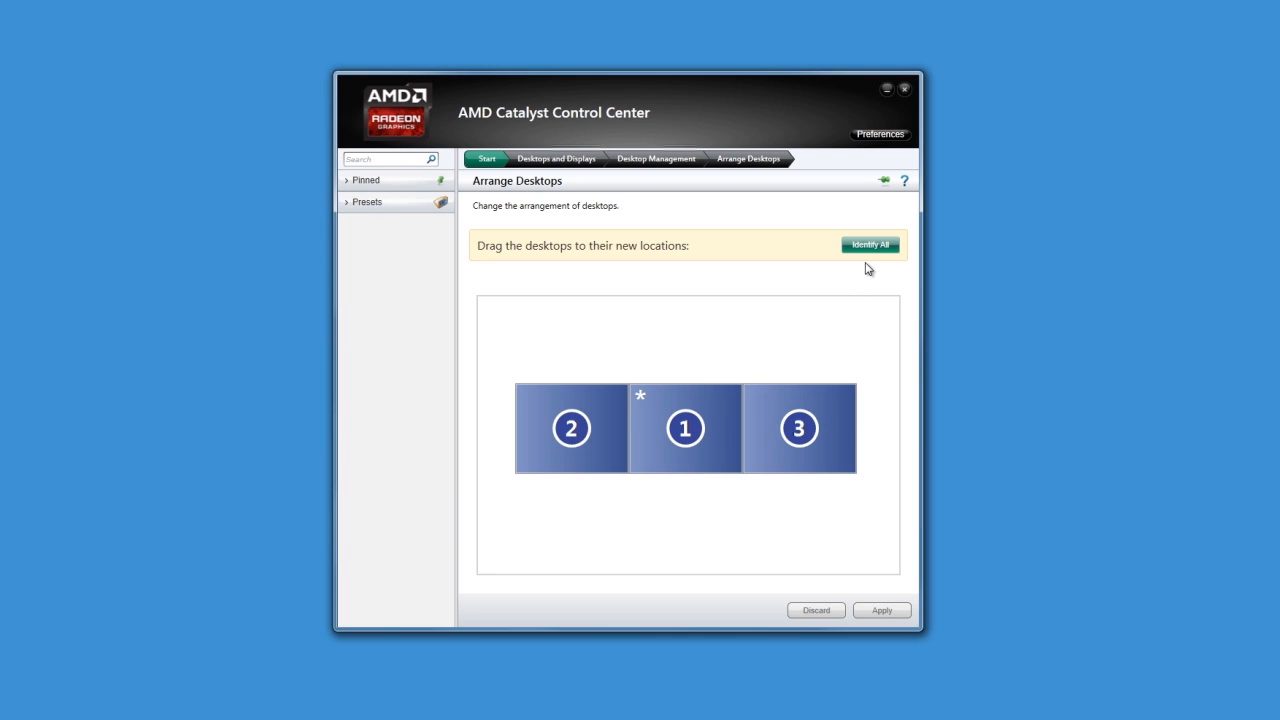